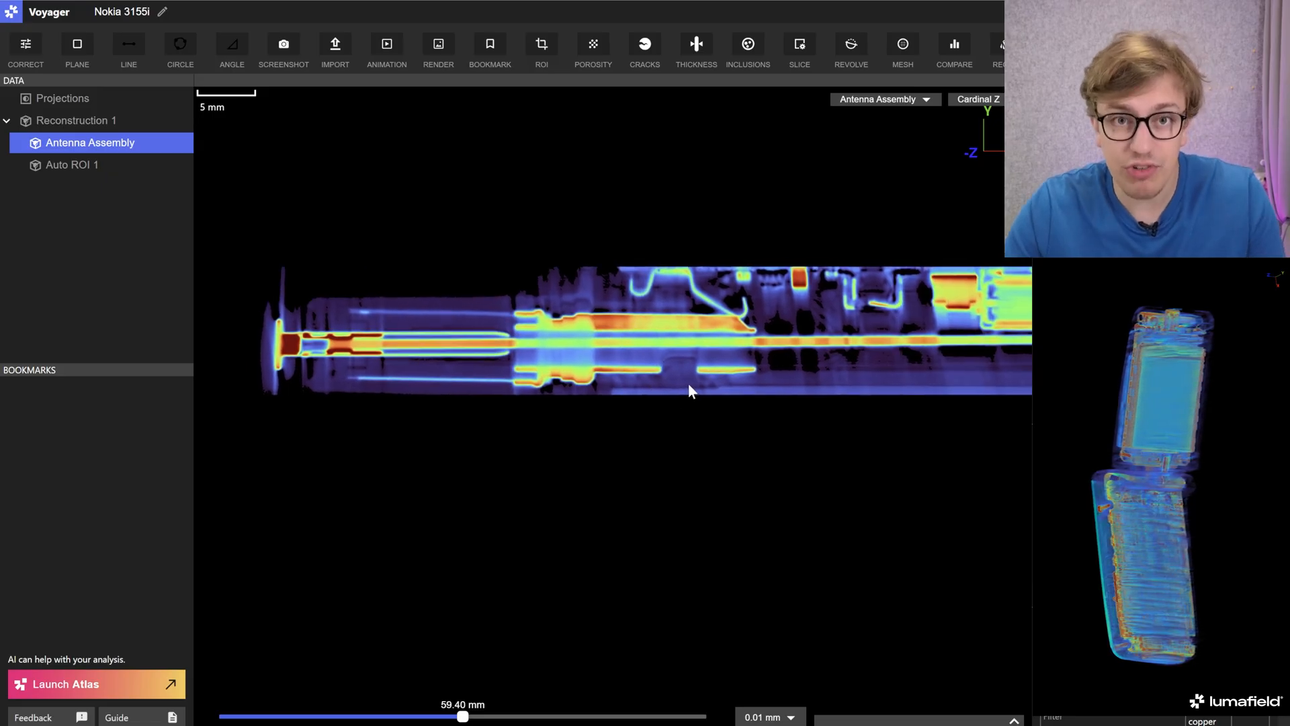
Zoom out on the Antenna Assembly lengthwise slice for a wider view.
scroll(up, 3)
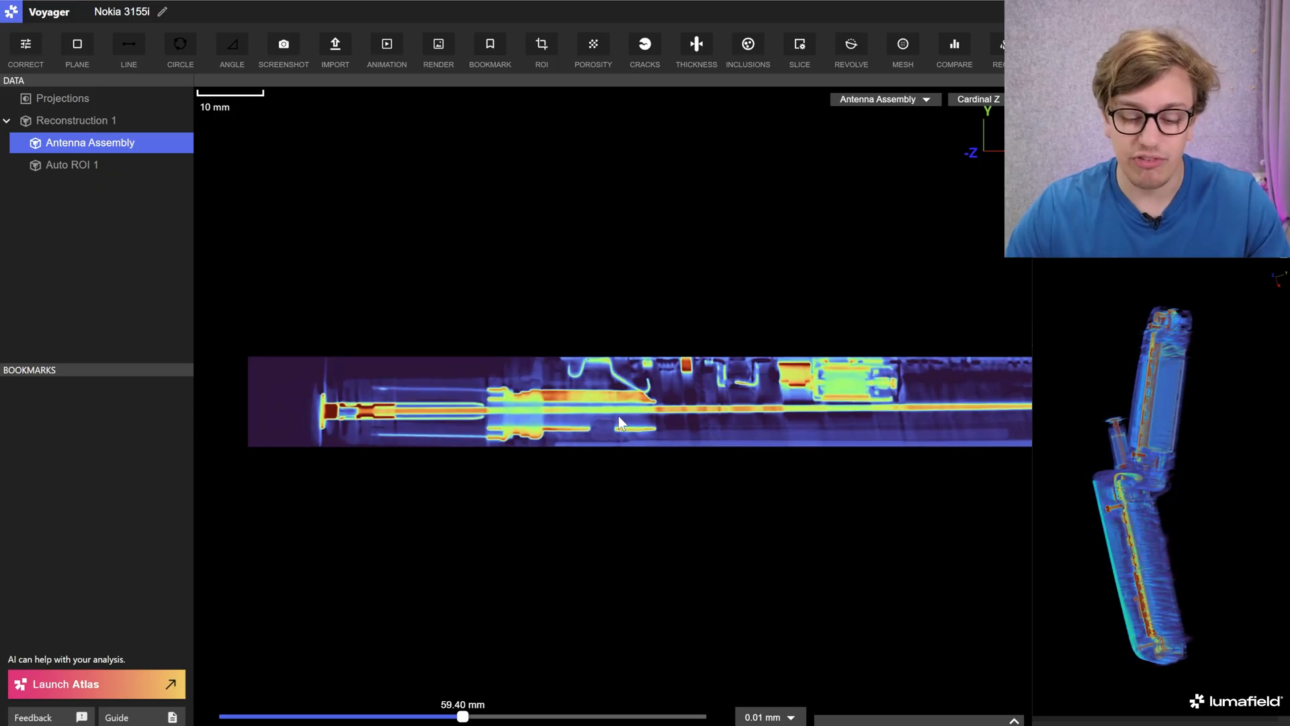
Scroll the slice view along the antenna toward its far-end connector at 59.19 mm.
scroll(up, 3)
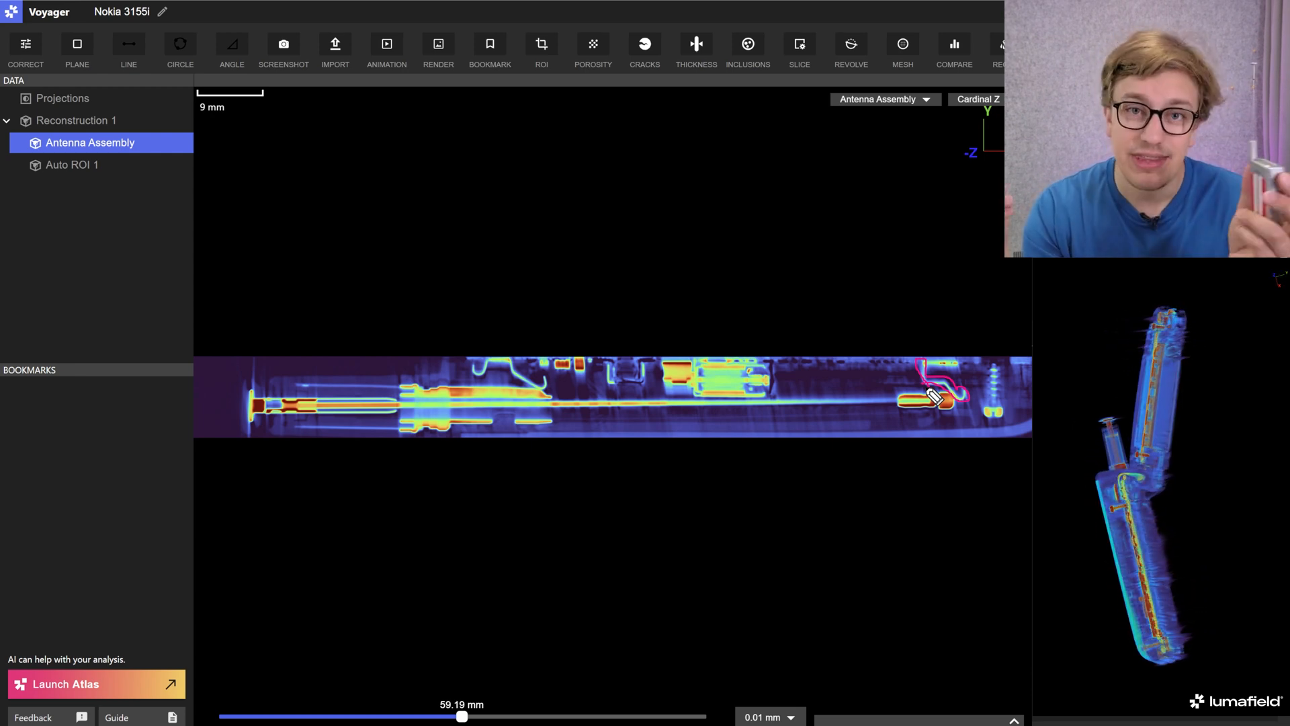
Select Auto ROI 1 under Reconstruction 1 to show the whole open phone's side slice.
click(73, 164)
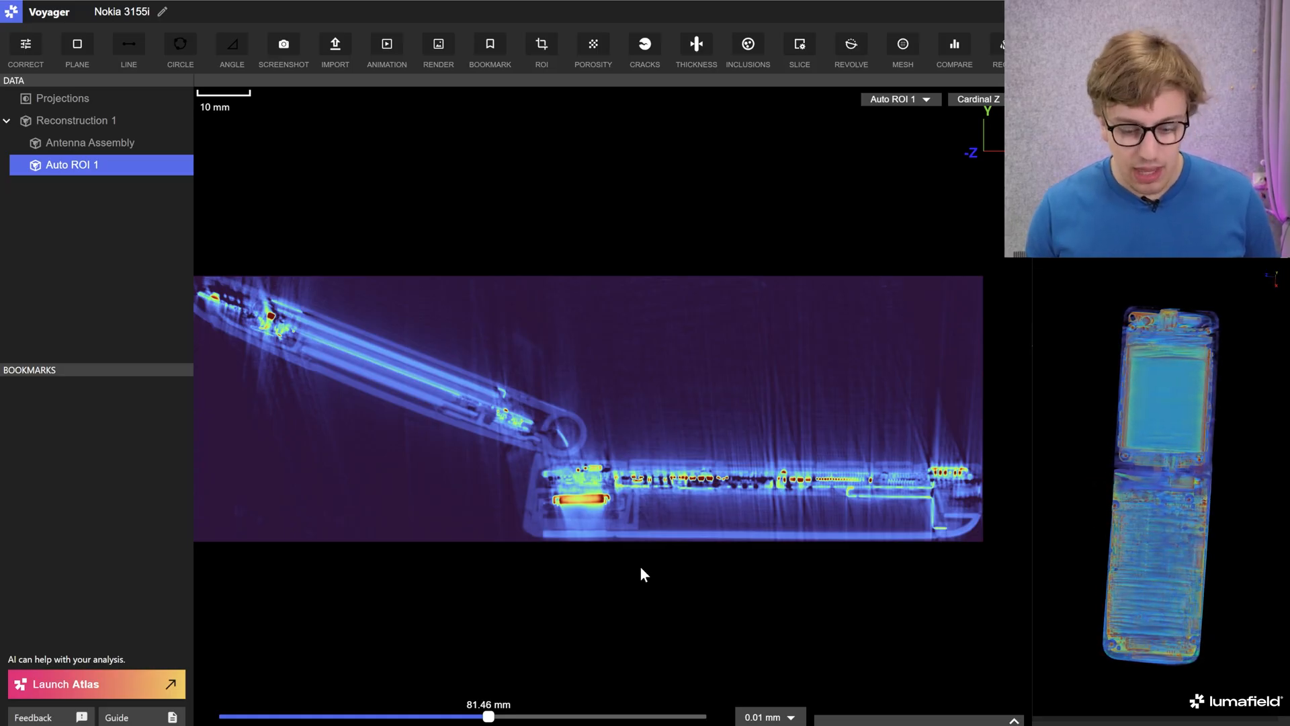
scroll(up, 3)
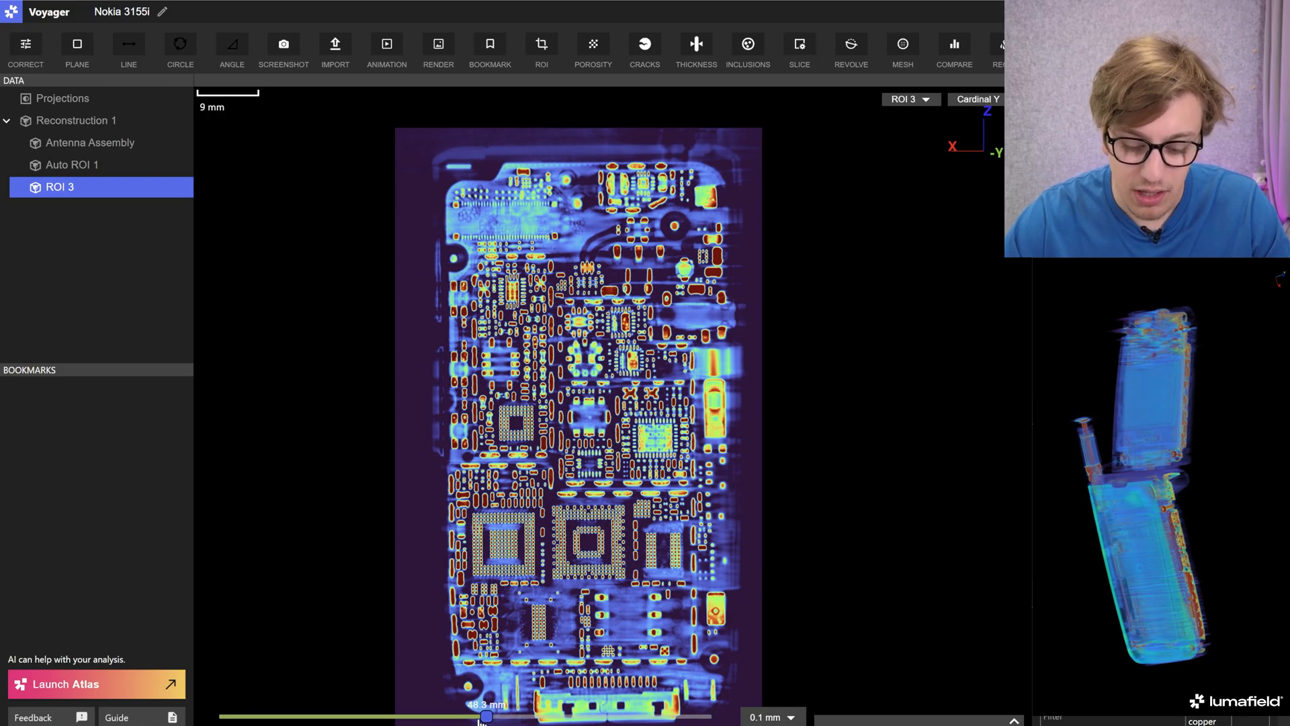
Scroll the ROI 3 slice through the circuit board layer toward about 49.5 mm.
scroll(up, 3)
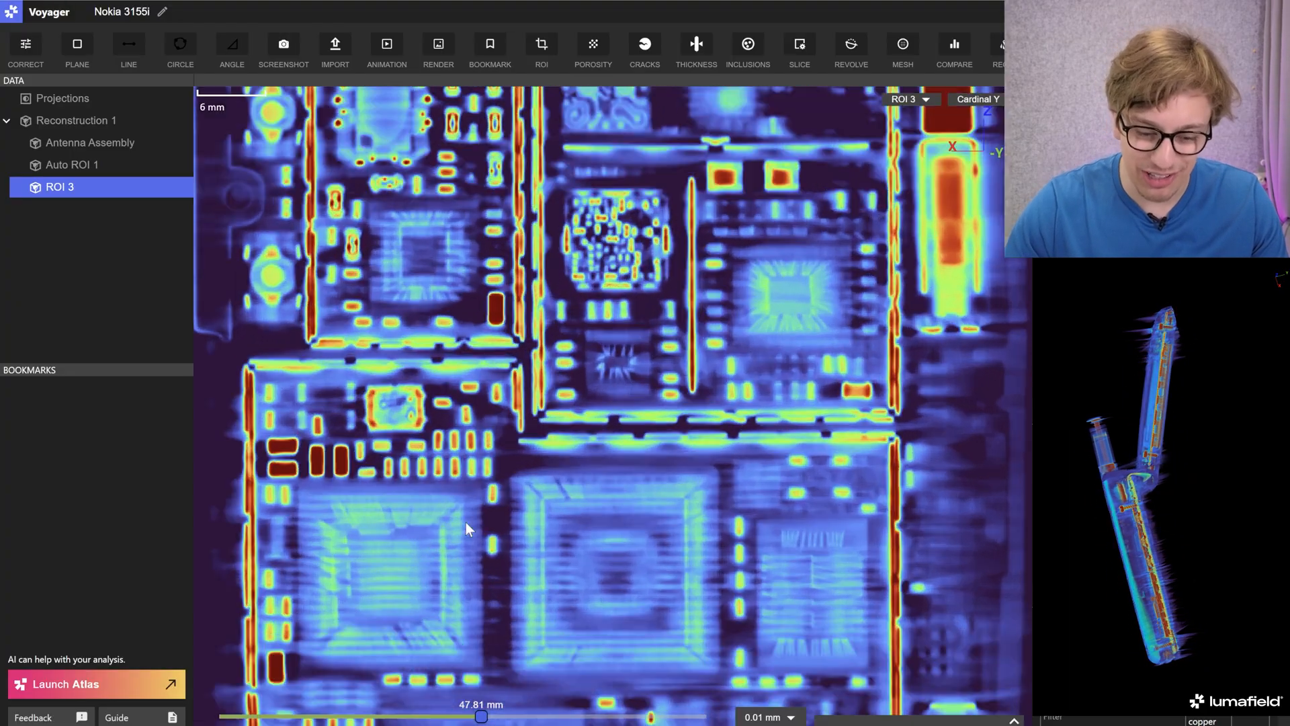
scroll(up, 3)
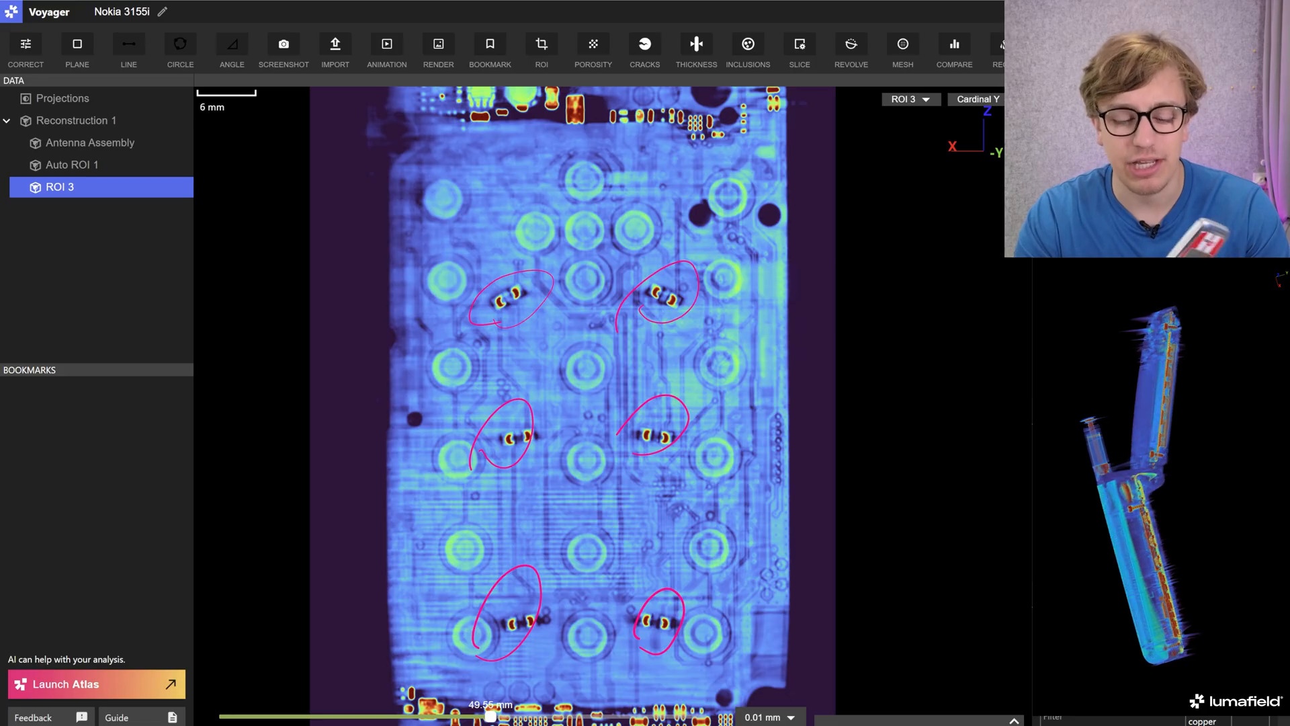
Select the 'Screen but good' region in the Data panel, sliced at 38.03 mm.
click(85, 231)
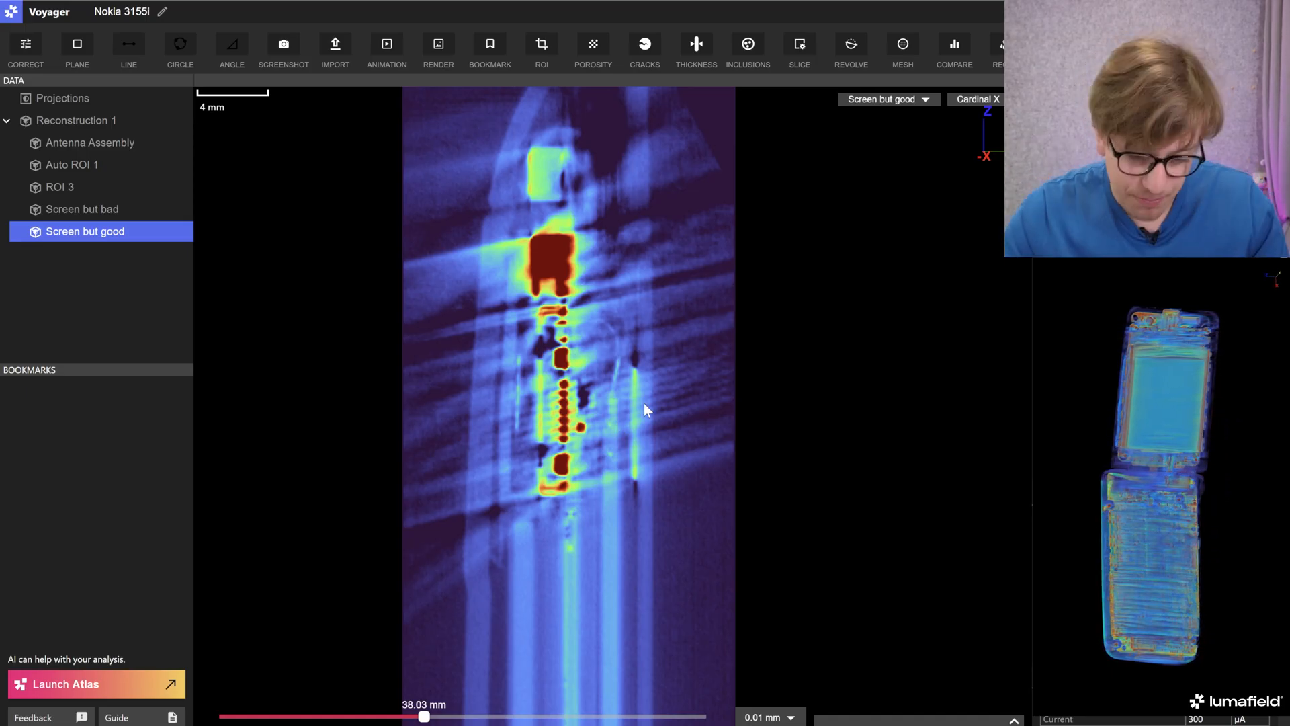
scroll(down, 3)
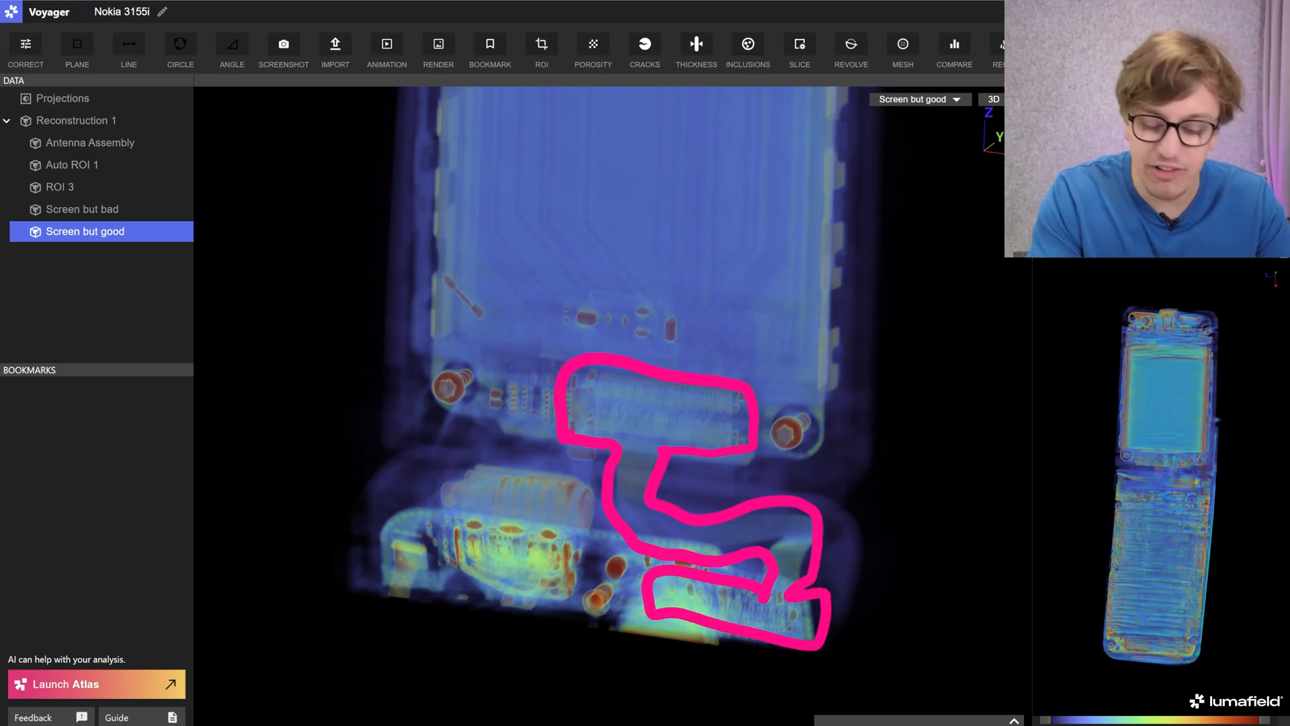
Select Auto ROI 1 in the Data panel to render the whole open phone in 3D.
click(73, 164)
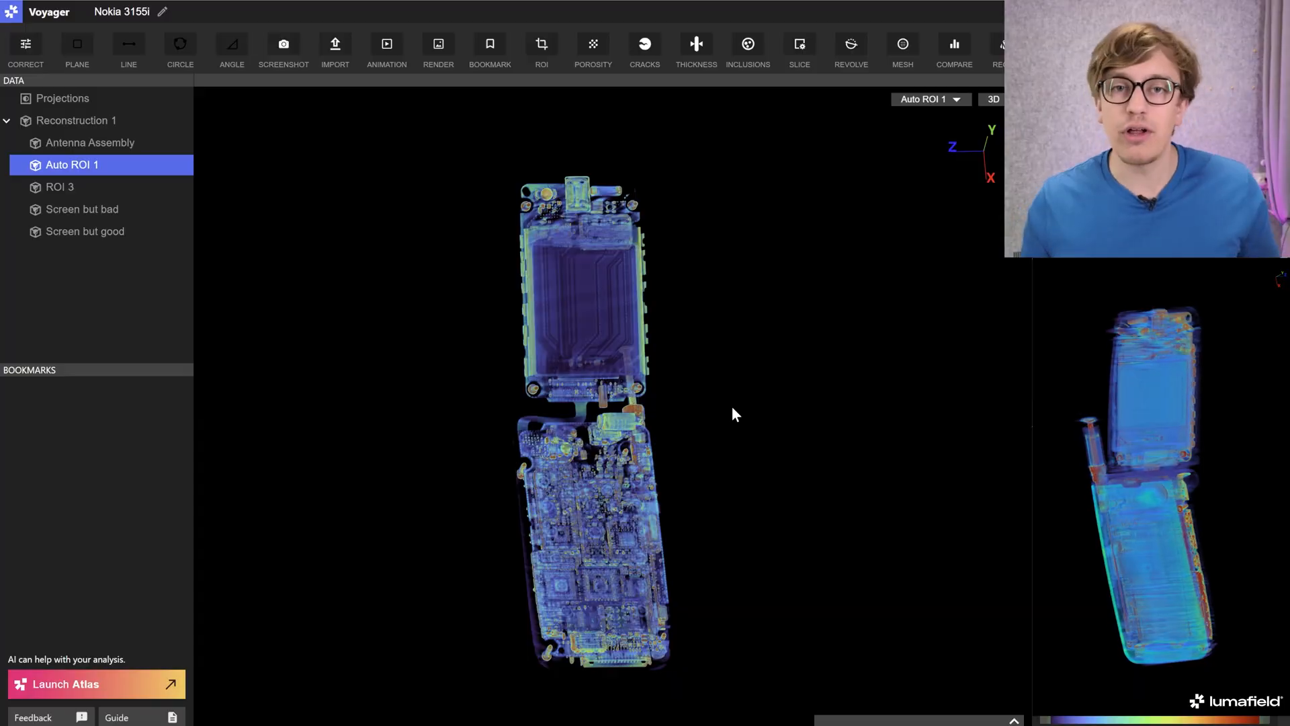